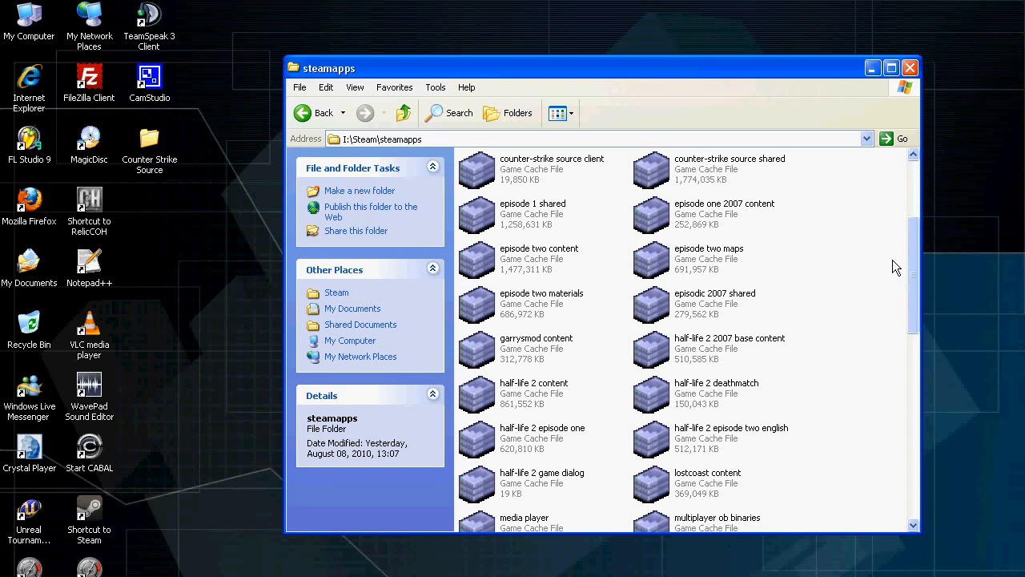
{"action": "mouse_move", "coordinate": [781, 223]}
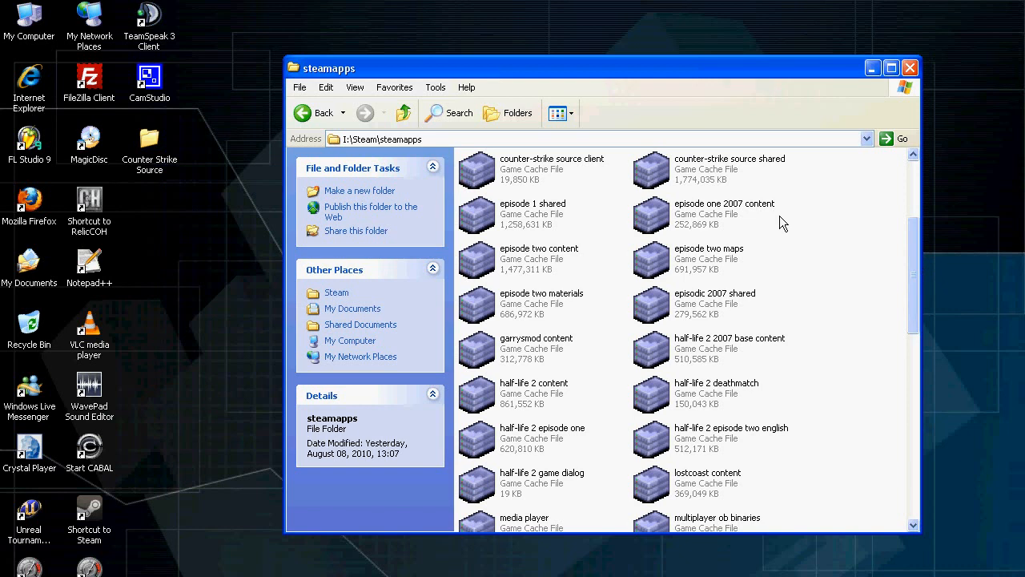
{"action": "mouse_move", "coordinate": [729, 210]}
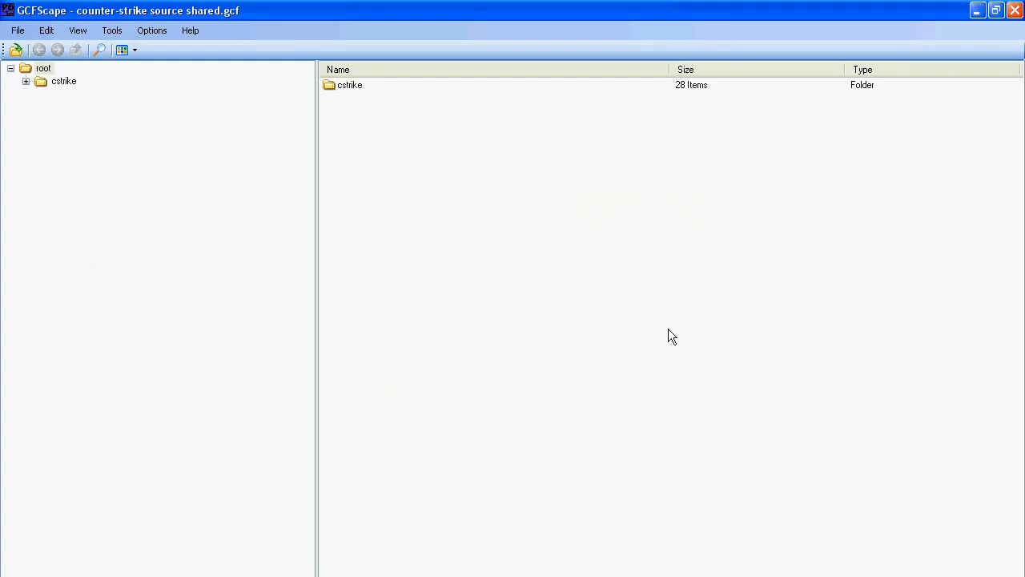
{"action": "mouse_move", "coordinate": [359, 91]}
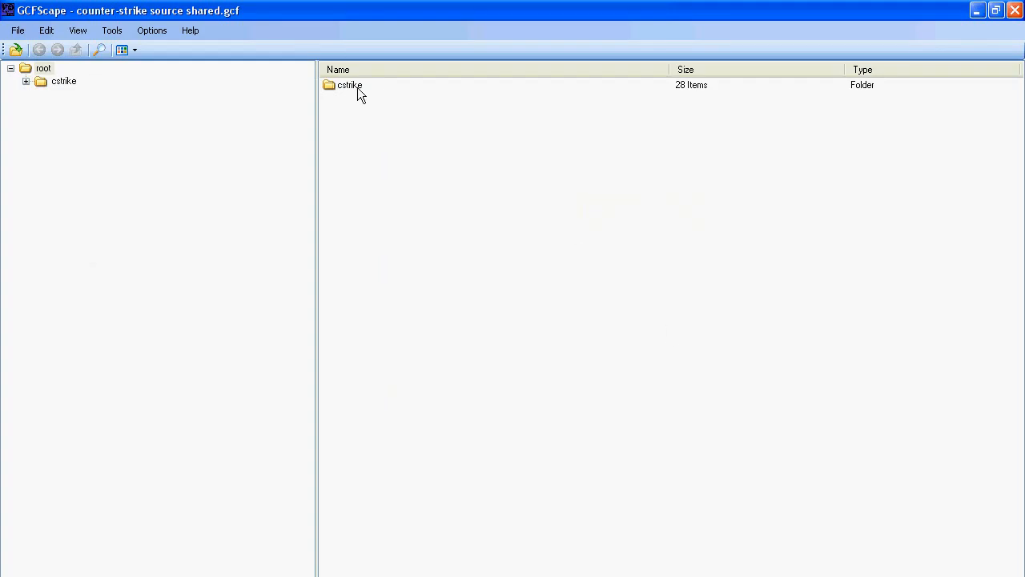
Open cstrike in counter-strike source shared.gcf and select its content folders
{"action": "double_click", "coordinate": [349, 85]}
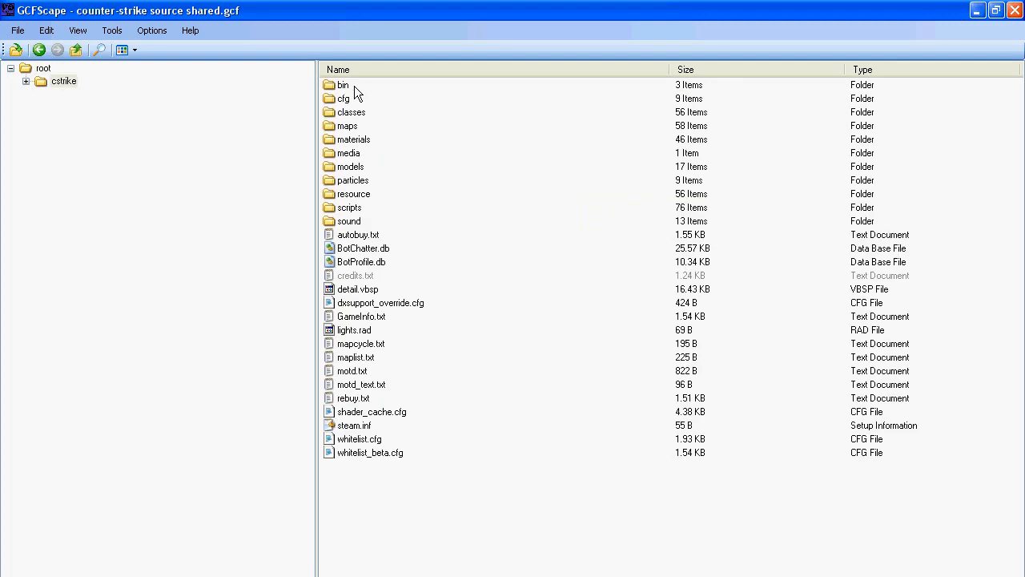
{"action": "mouse_move", "coordinate": [356, 231]}
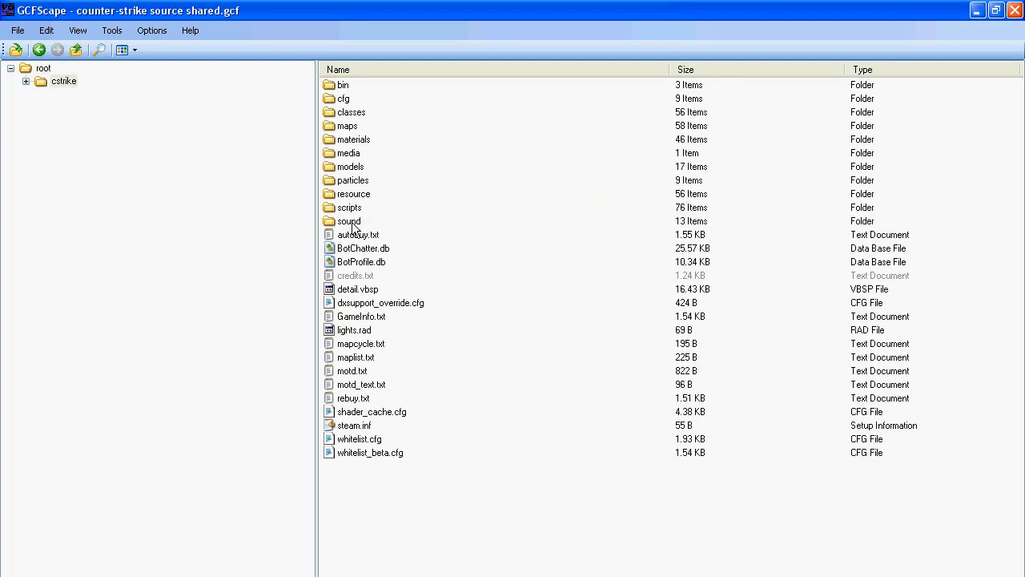
{"action": "left_click", "coordinate": [349, 209]}
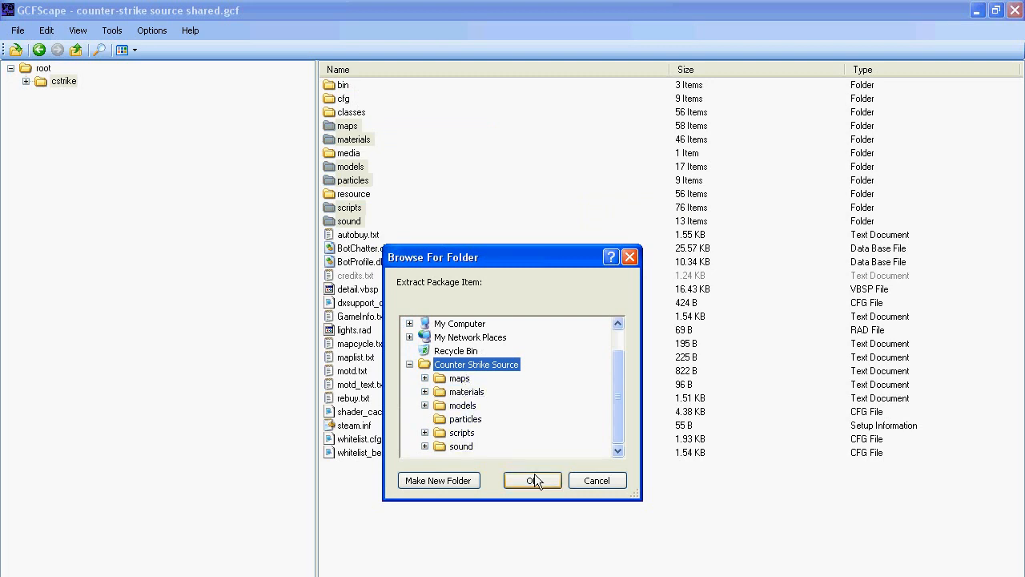
Extract maps, materials, models, particles, scripts and sound into the desktop Counter Strike Source folder
{"action": "left_click", "coordinate": [532, 481]}
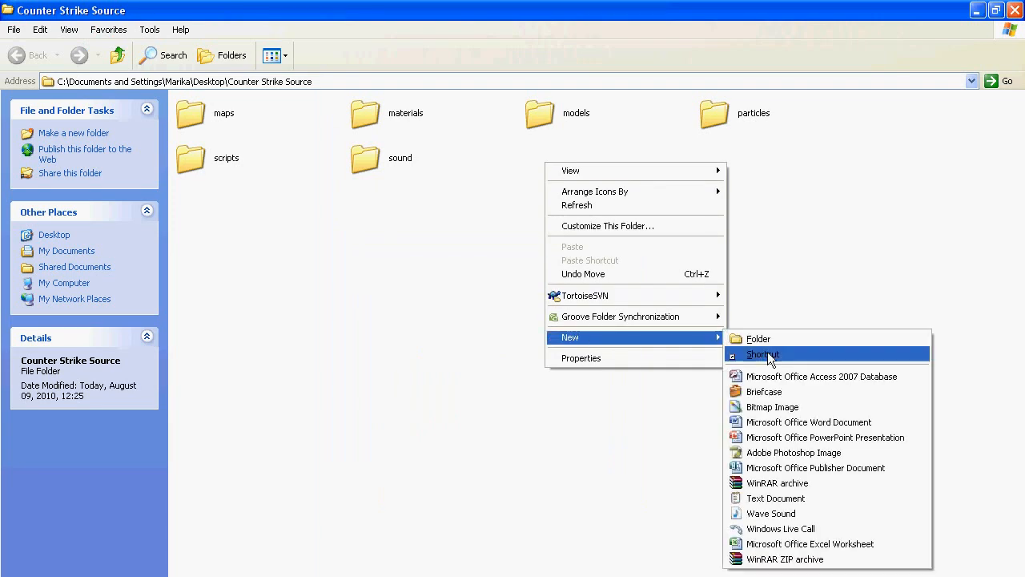
Create a new text document in the Counter Strike Source folder
{"action": "left_click", "coordinate": [775, 497]}
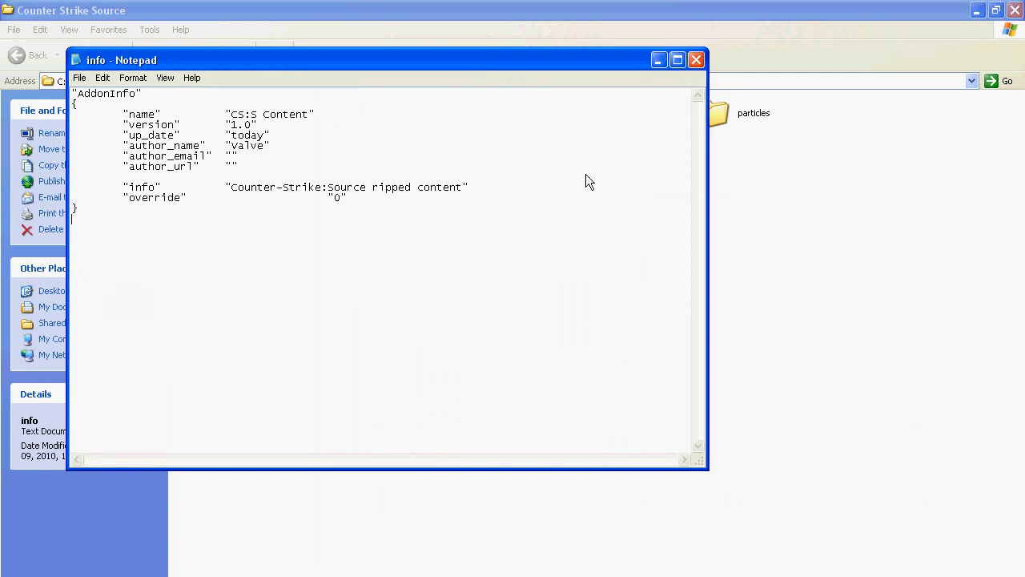
Save info.txt with the AddonInfo block: CS:S Content, version 1.0, author valve
{"action": "left_click", "coordinate": [695, 59]}
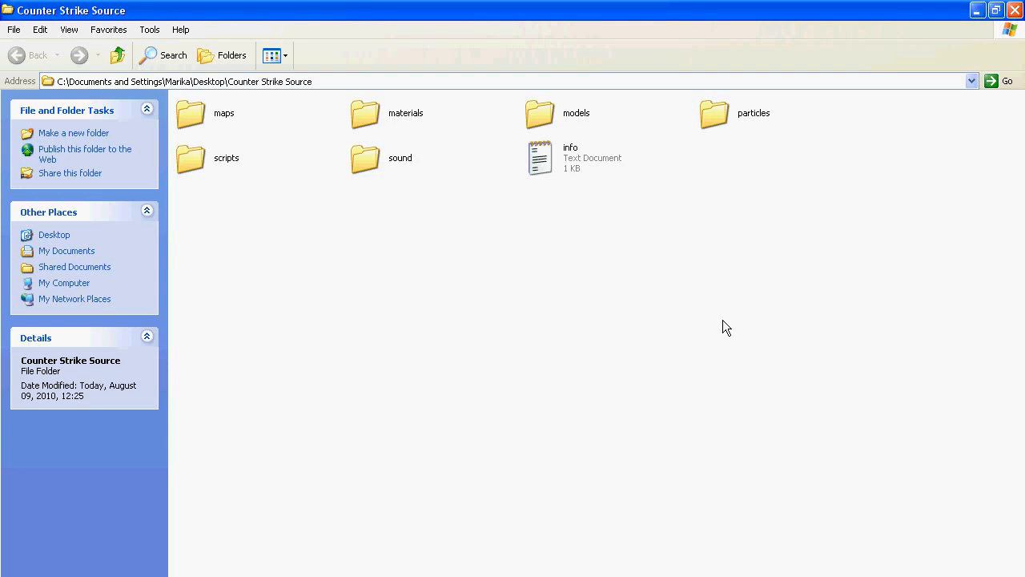
Select the pasted settings.zip archive and bring up its options
{"action": "left_click", "coordinate": [714, 157]}
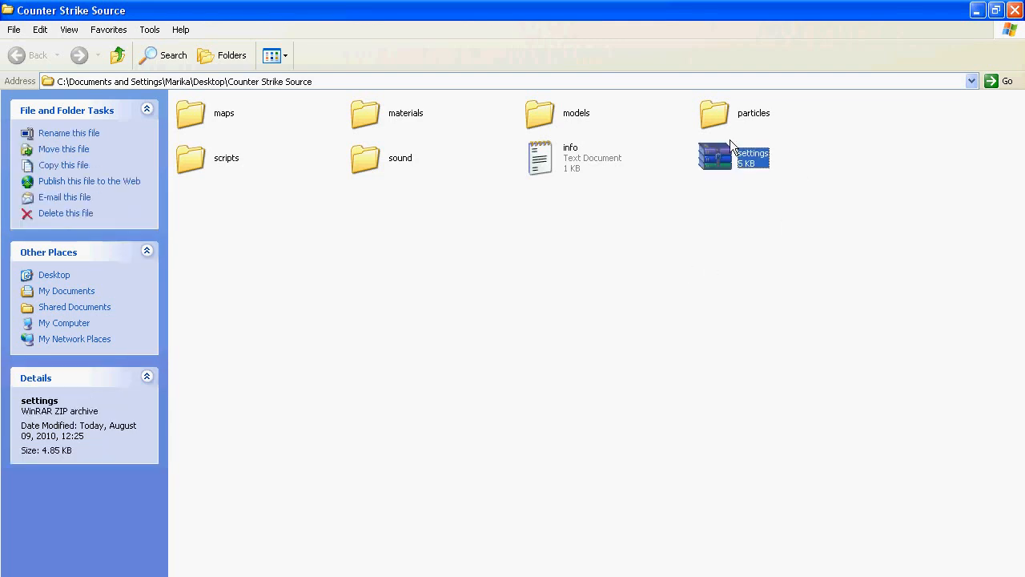
{"action": "mouse_move", "coordinate": [753, 163]}
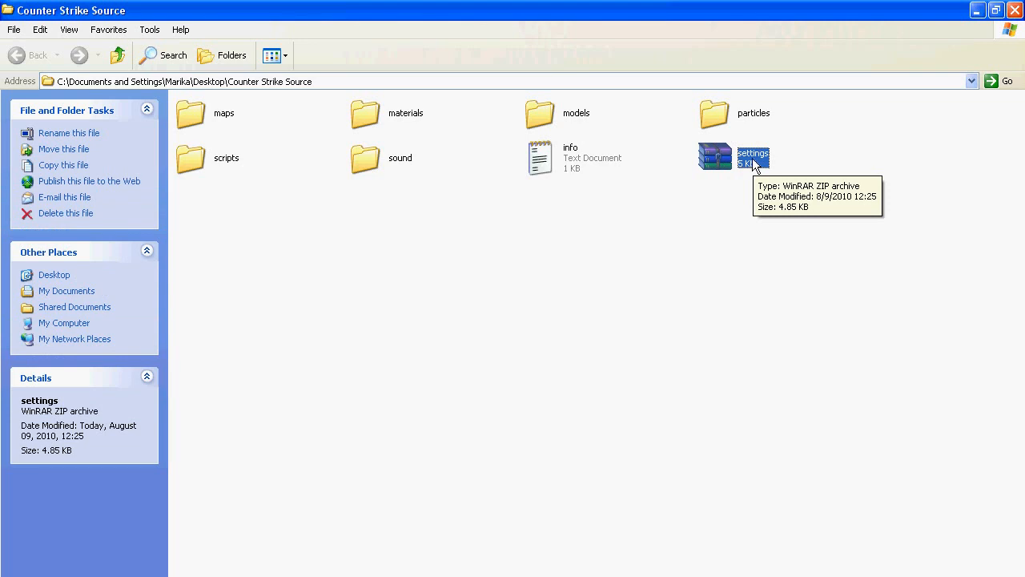
{"action": "right_click", "coordinate": [713, 157]}
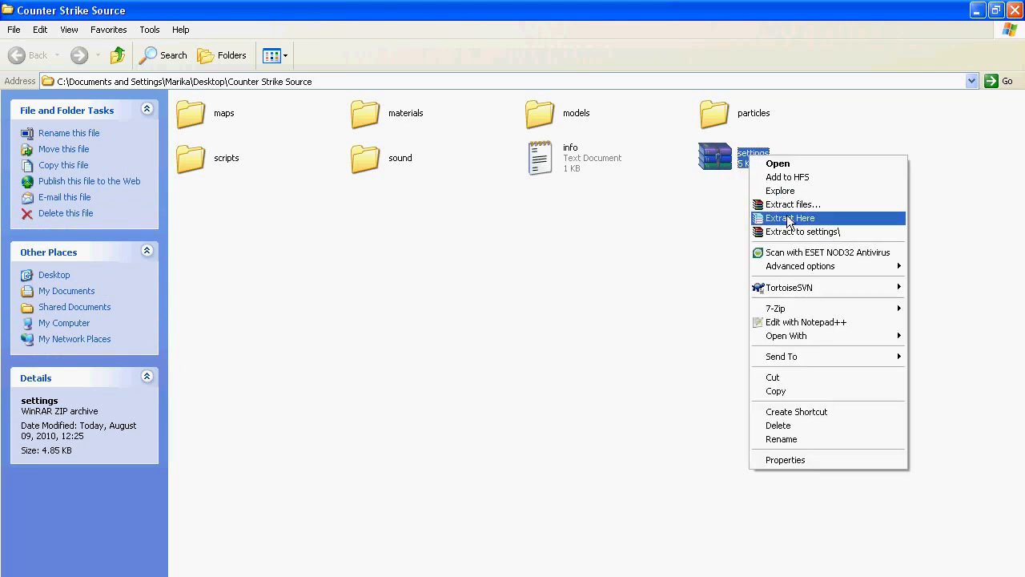
Extract settings.zip here and check the settings/spawnlist folder's five counter-strike text files
{"action": "left_click", "coordinate": [791, 218]}
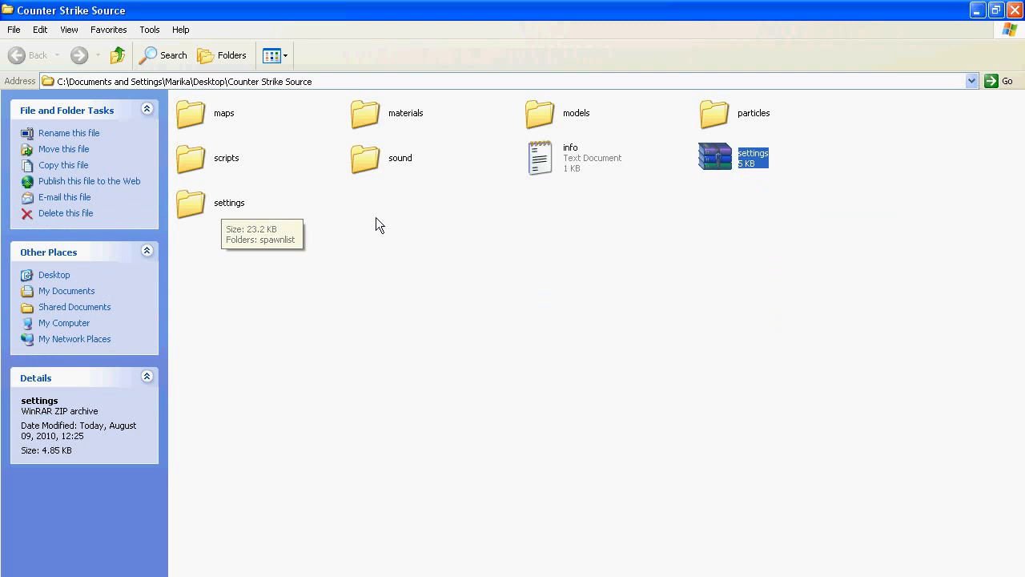
{"action": "double_click", "coordinate": [191, 202]}
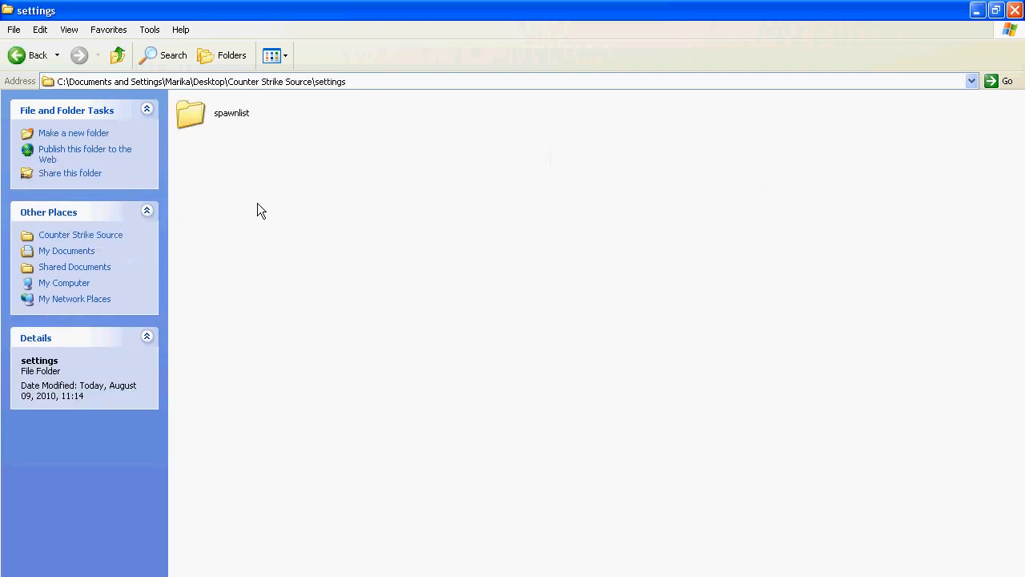
{"action": "left_click", "coordinate": [231, 112]}
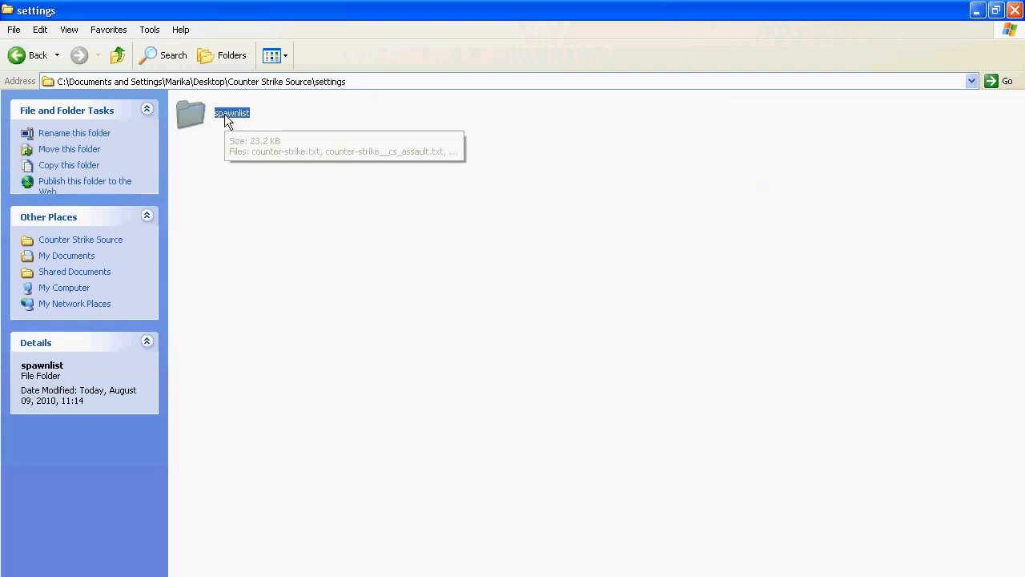
{"action": "double_click", "coordinate": [189, 115]}
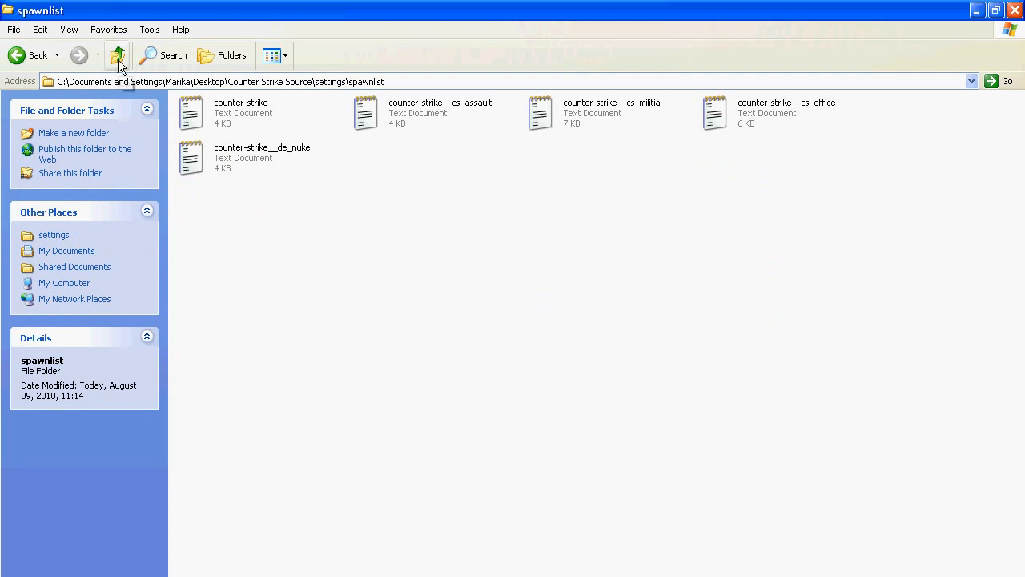
{"action": "left_click", "coordinate": [117, 54]}
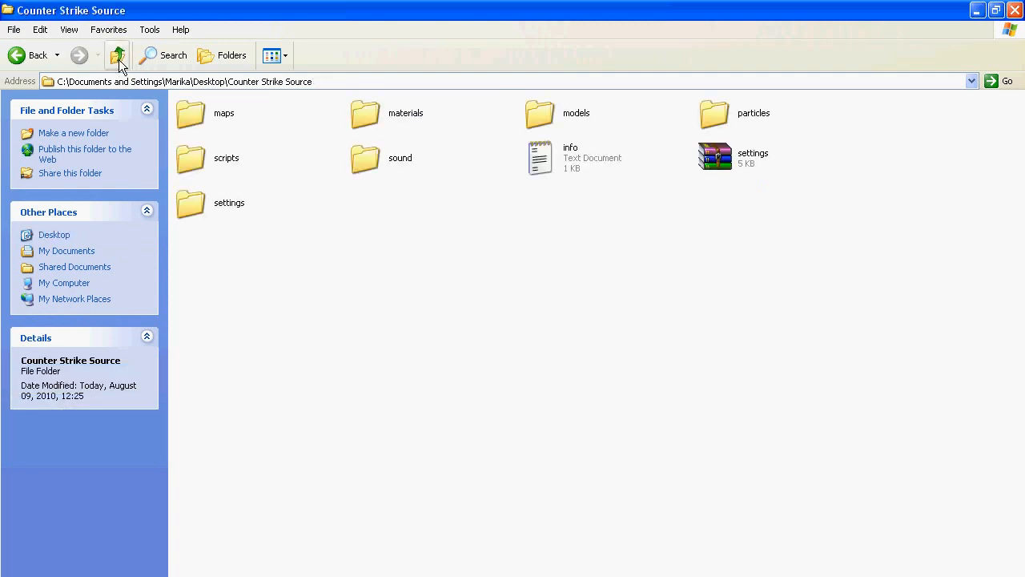
{"action": "mouse_move", "coordinate": [558, 206]}
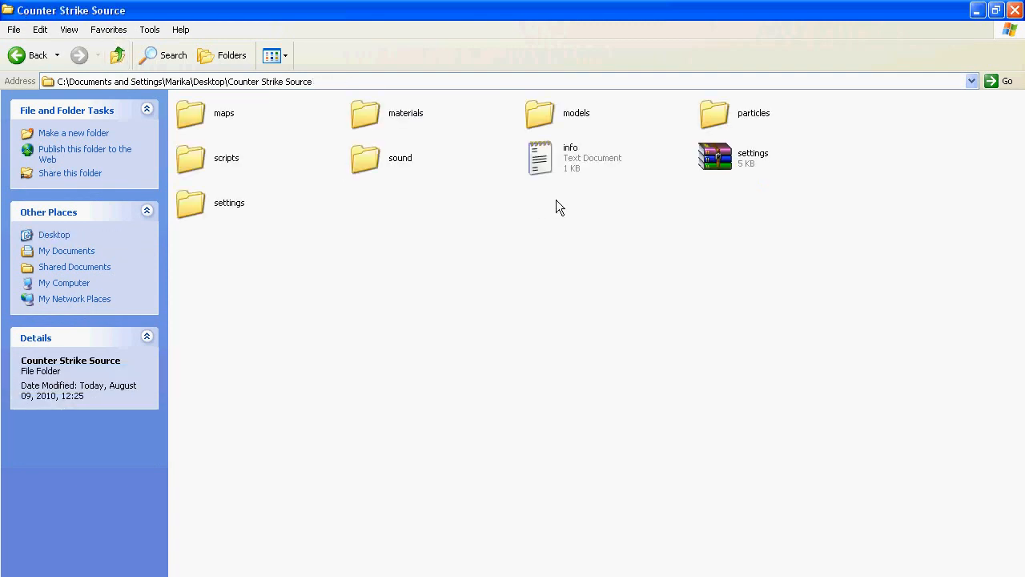